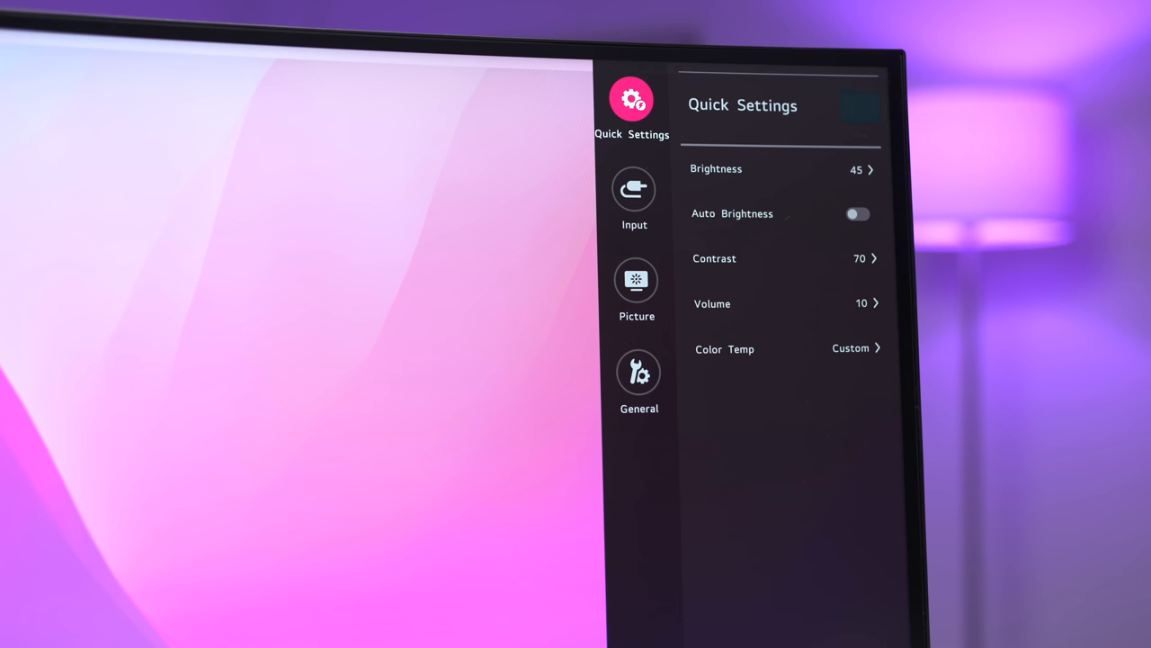
Move from Quick Settings to the Picture category to show Picture Mode and adjustment options.
left_click(638, 373)
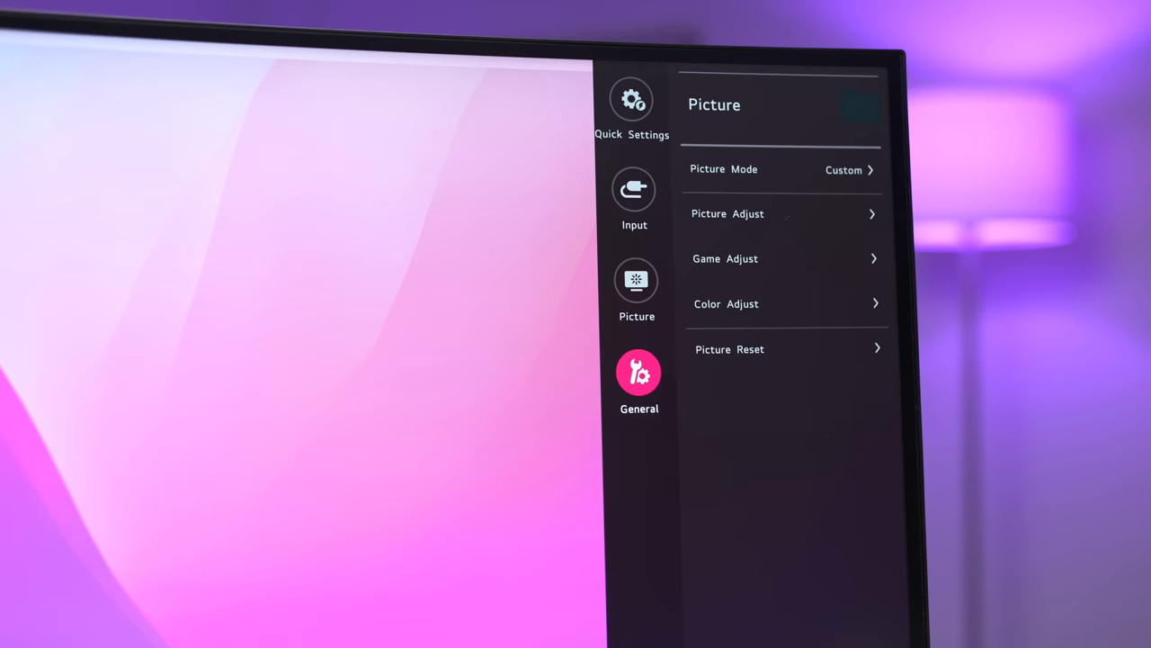